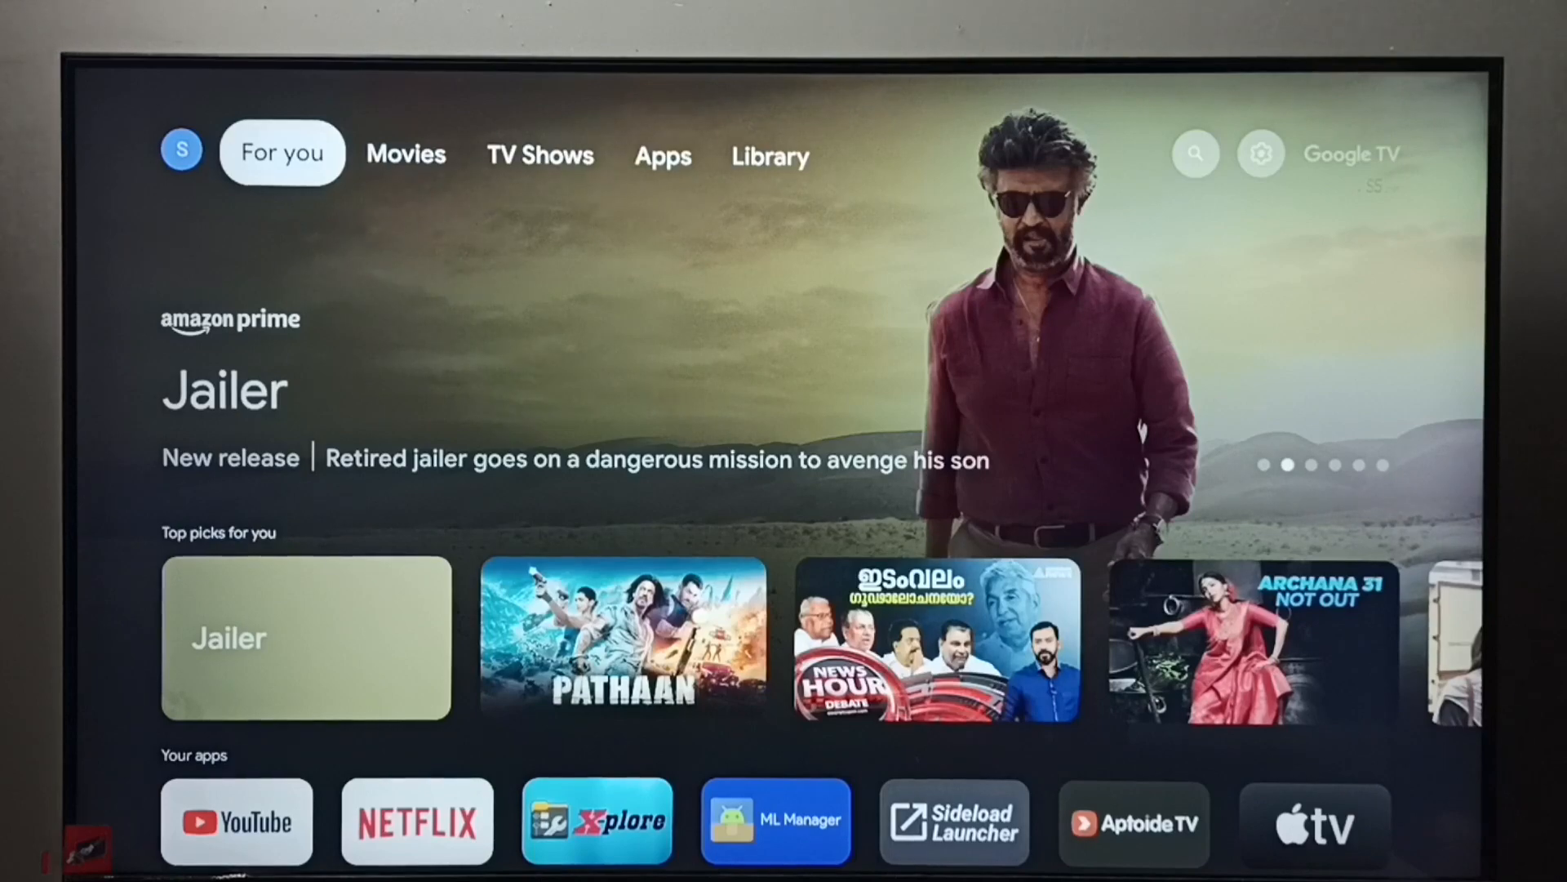
- Reach the full Settings list and look into Network & Internet for the connection details
click(1195, 153)
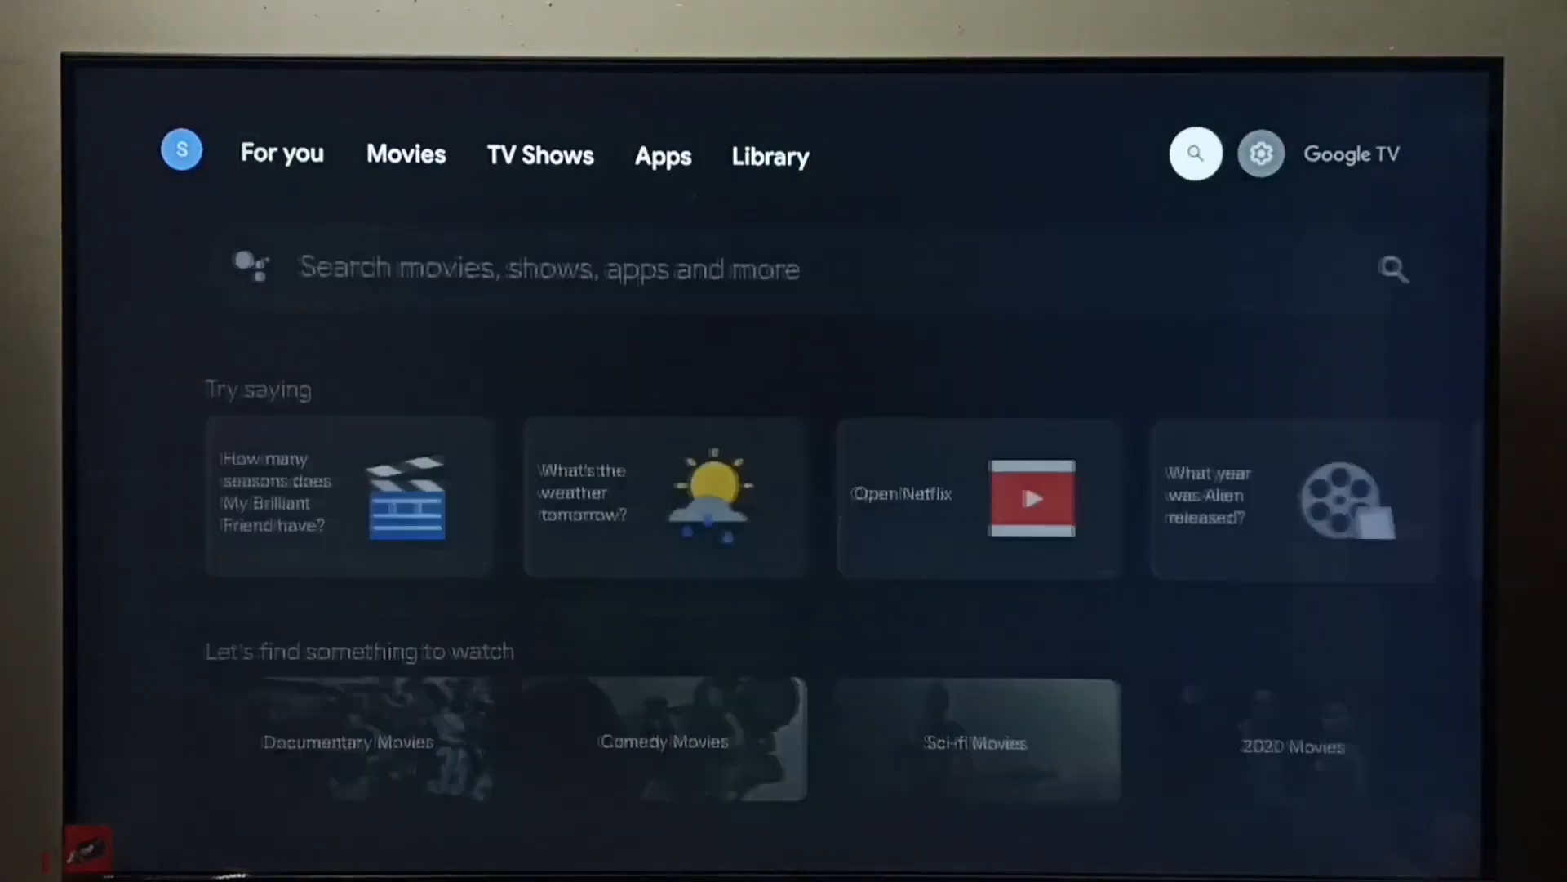
click(1261, 154)
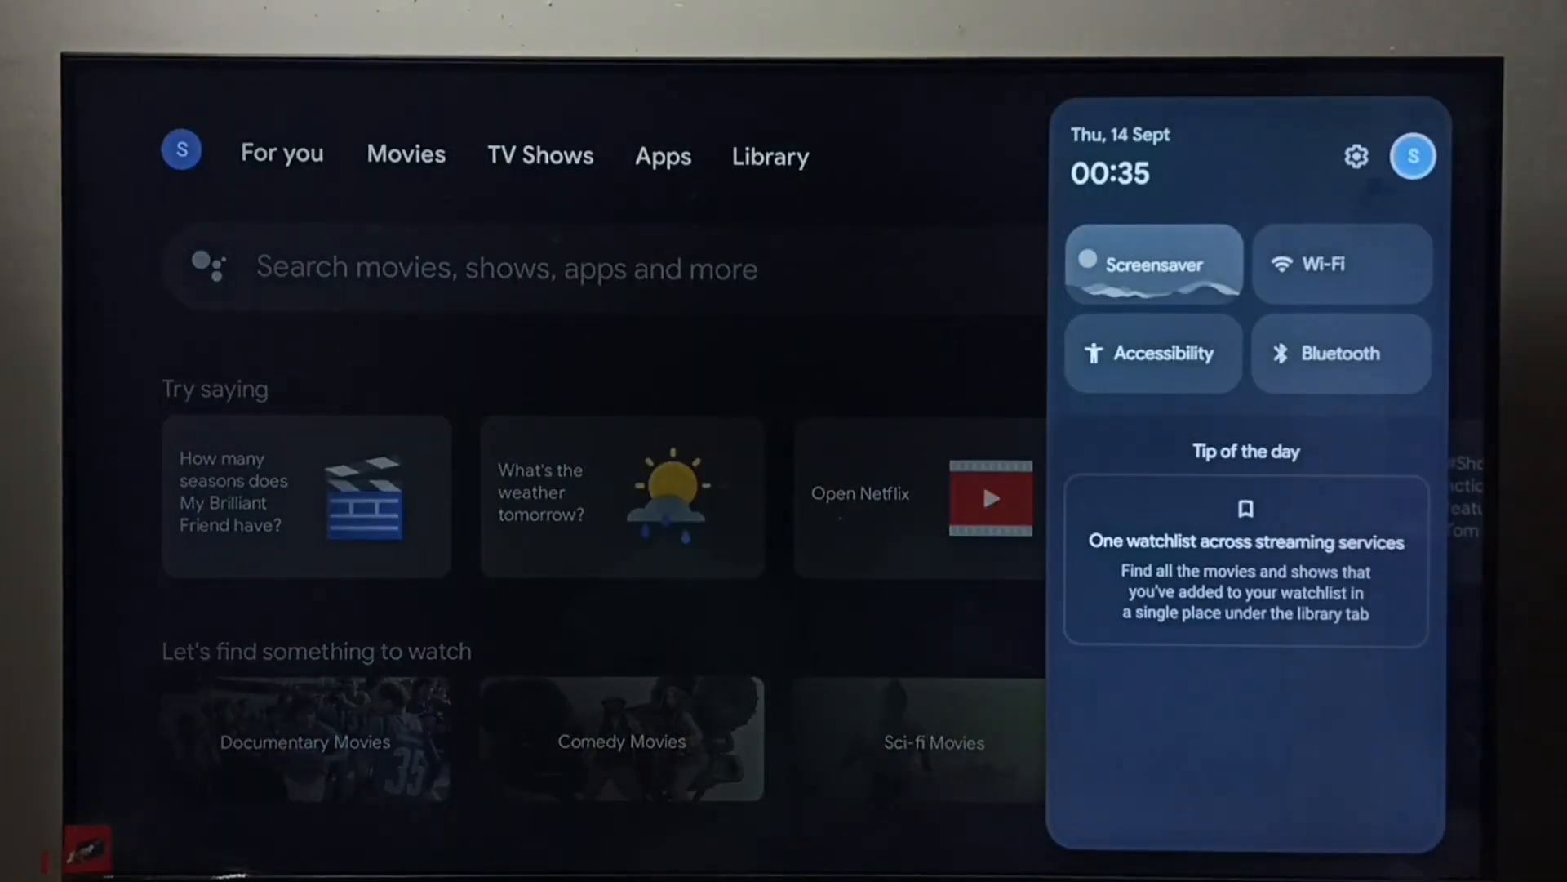
click(1357, 157)
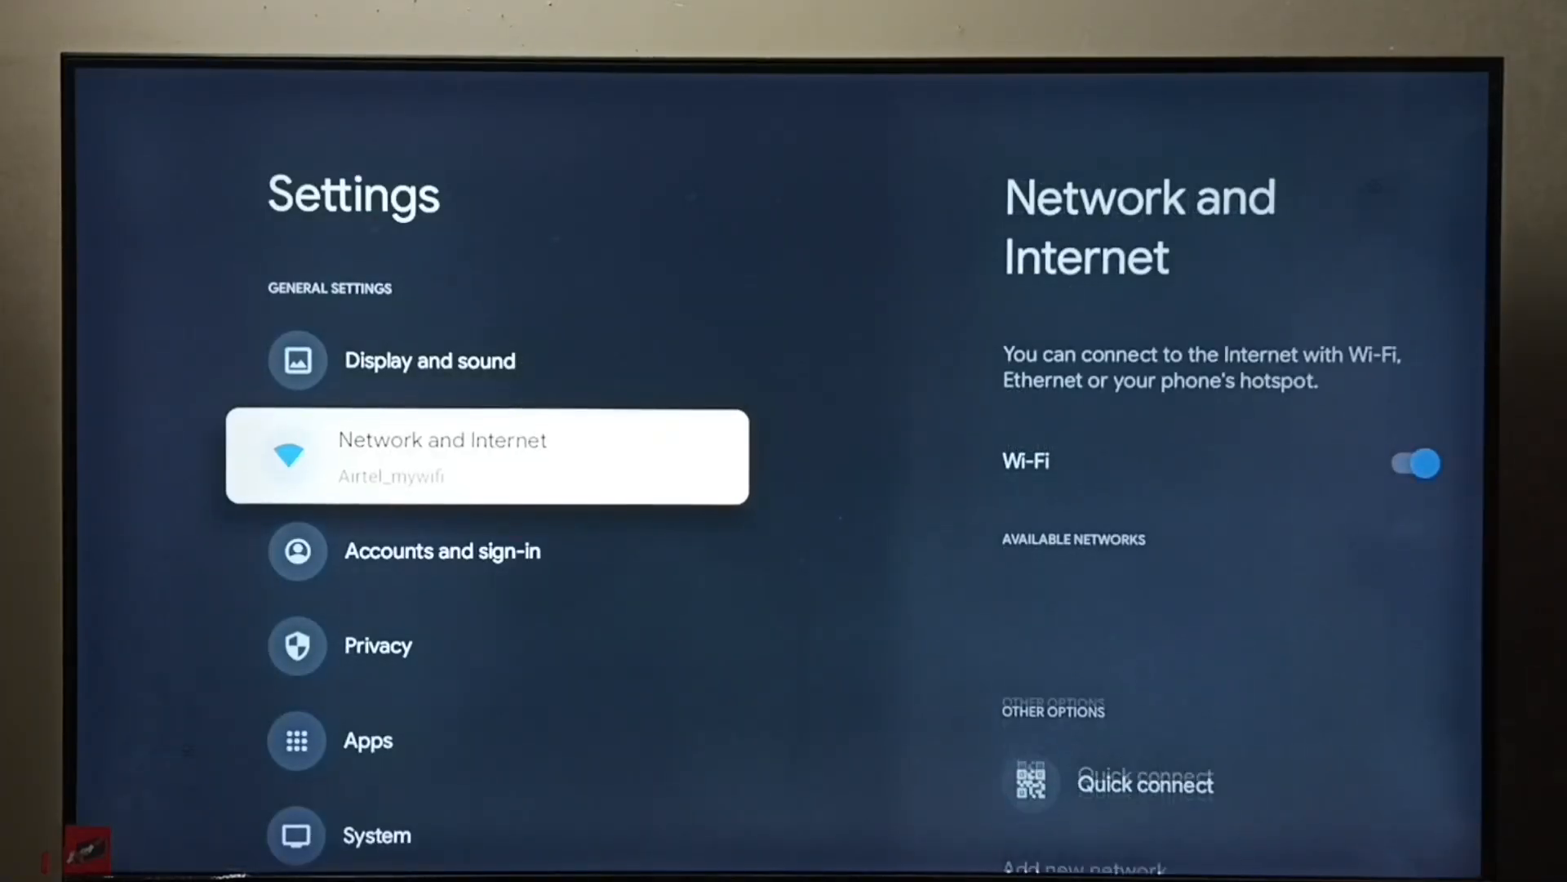
click(487, 456)
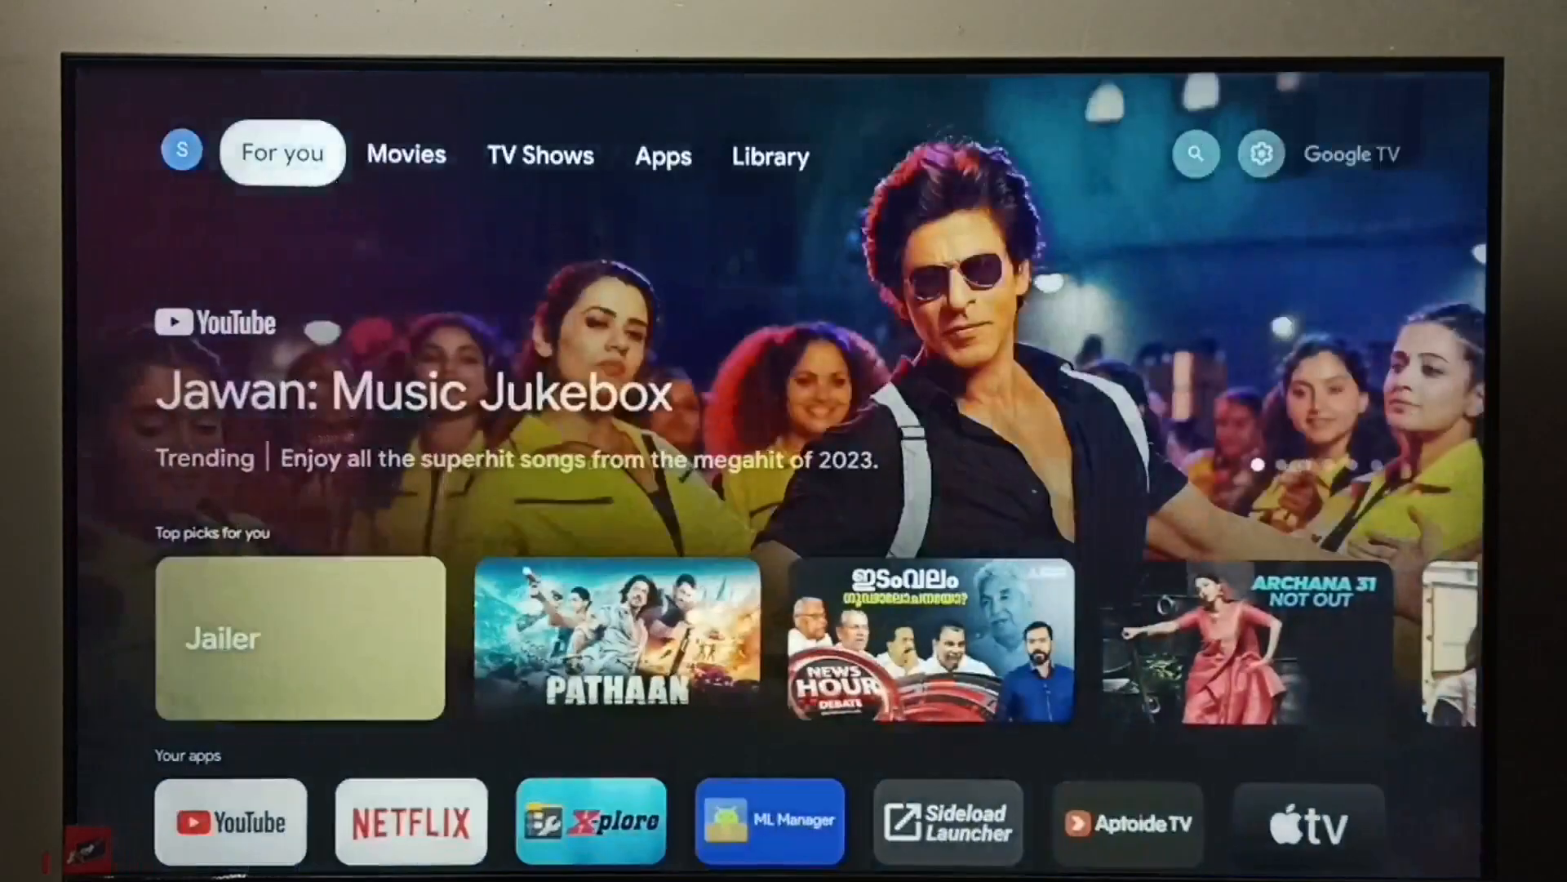
- Go to System > About > Status showing IP 192.168.1.7 and the device MAC address
click(663, 155)
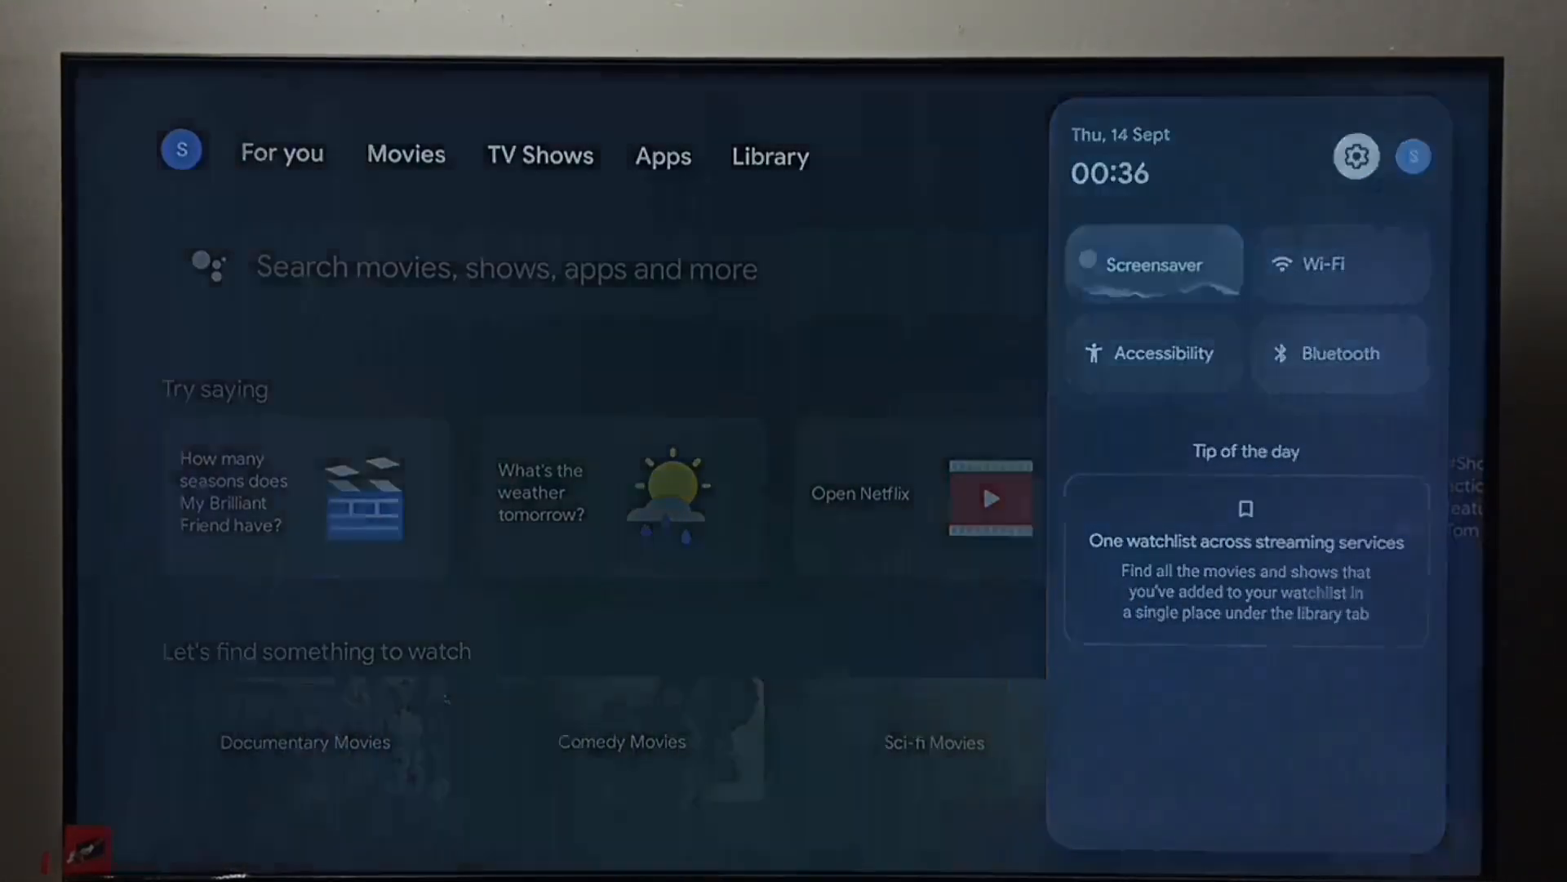
click(1355, 156)
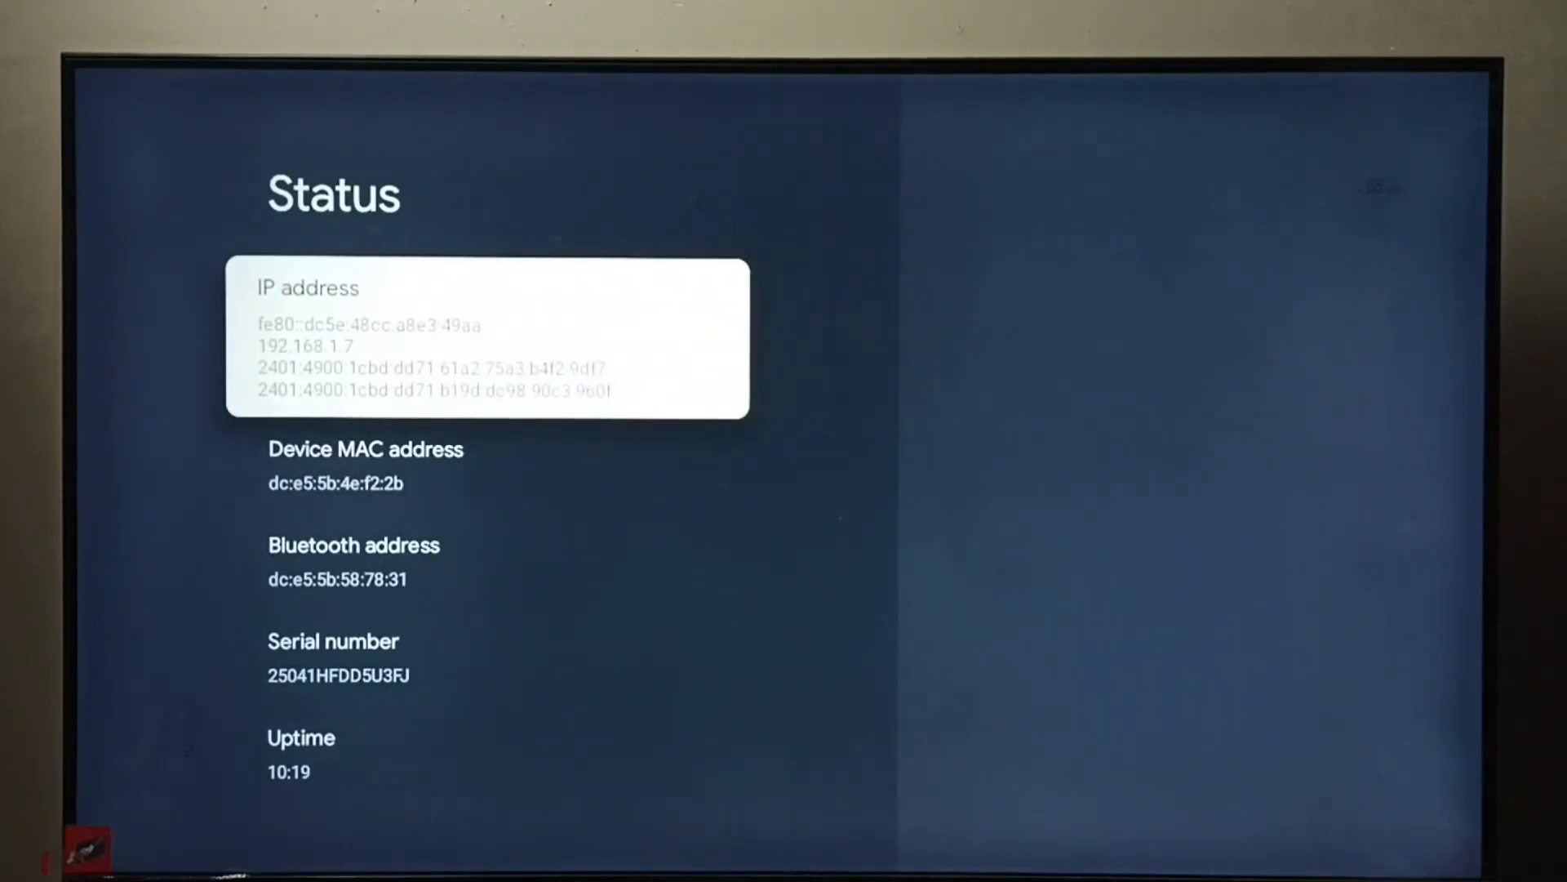
key(Down)
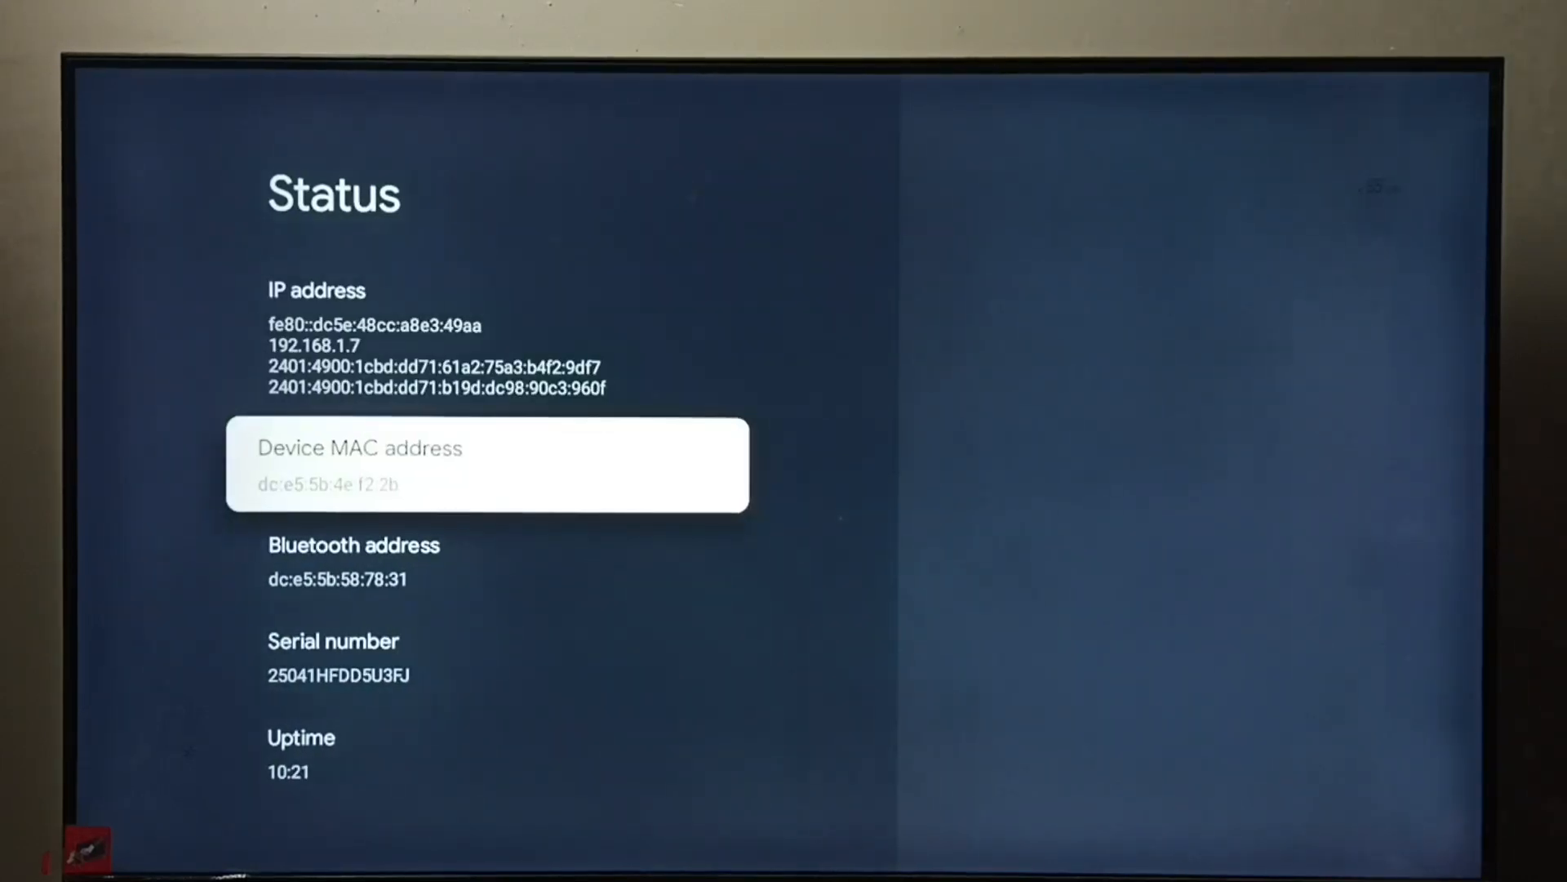